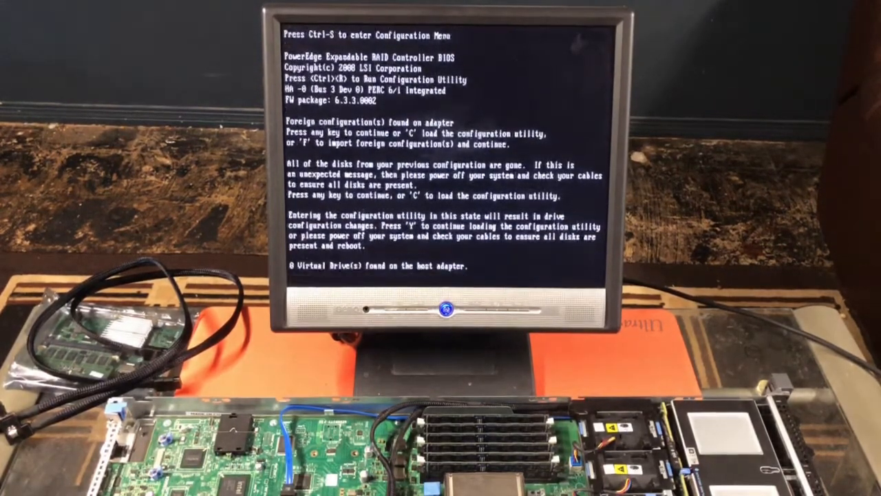
- Enter the PERC configuration utility despite the foreign configuration warning
key(ctrl+r)
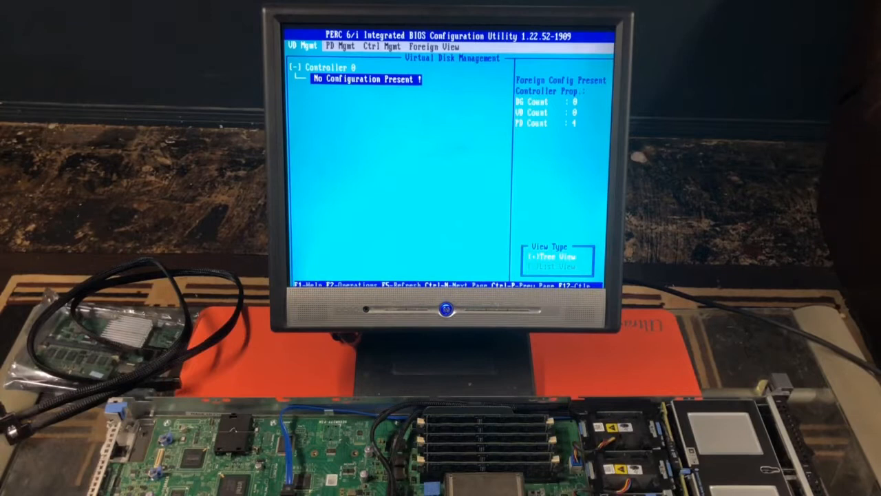
- Check Foreign View and Ctrl Mgmt, then step through drives in PD Mgmt
click(433, 46)
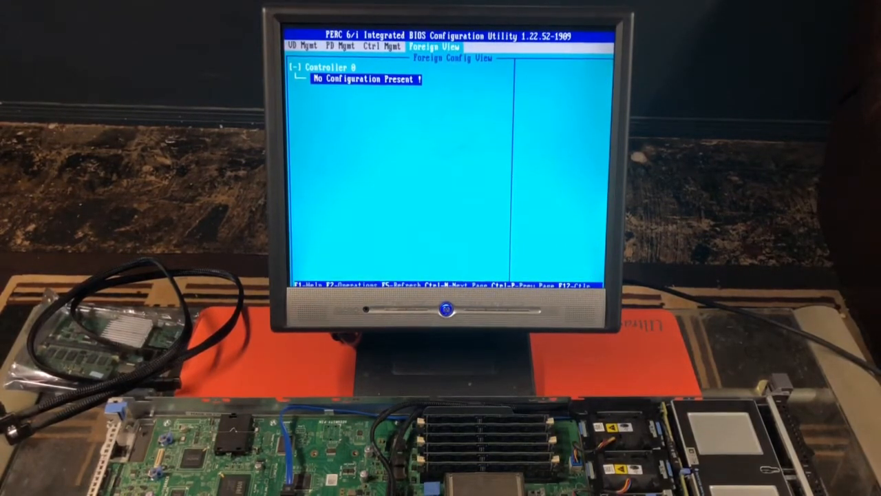
click(380, 46)
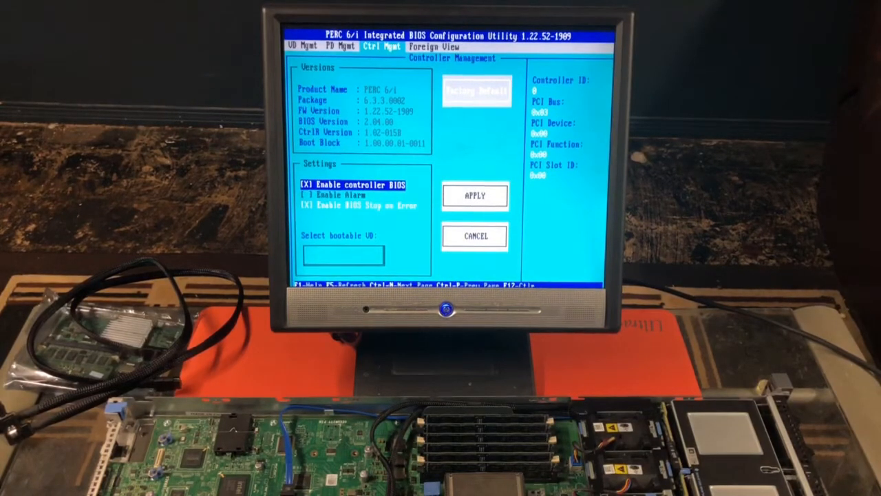
click(341, 46)
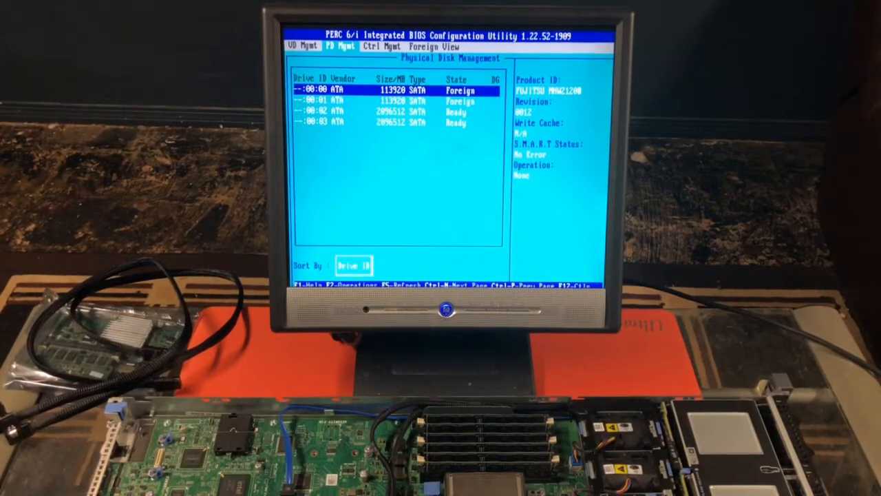
key(down)
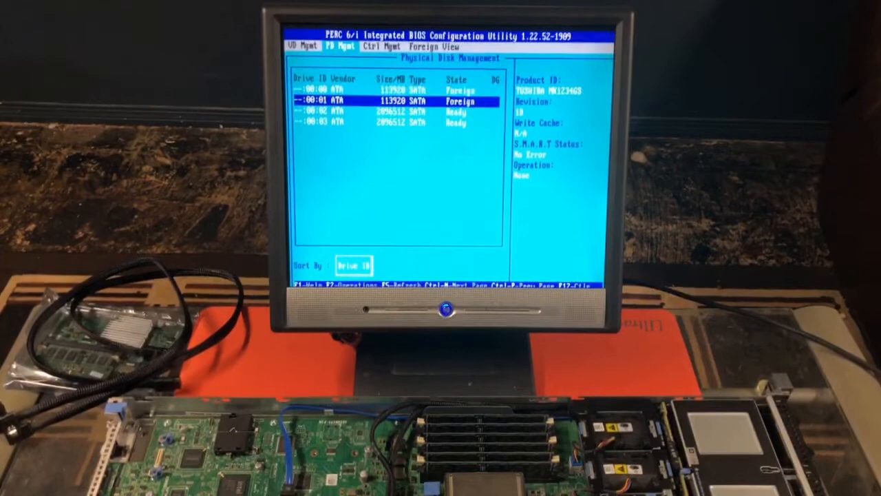
key(Down)
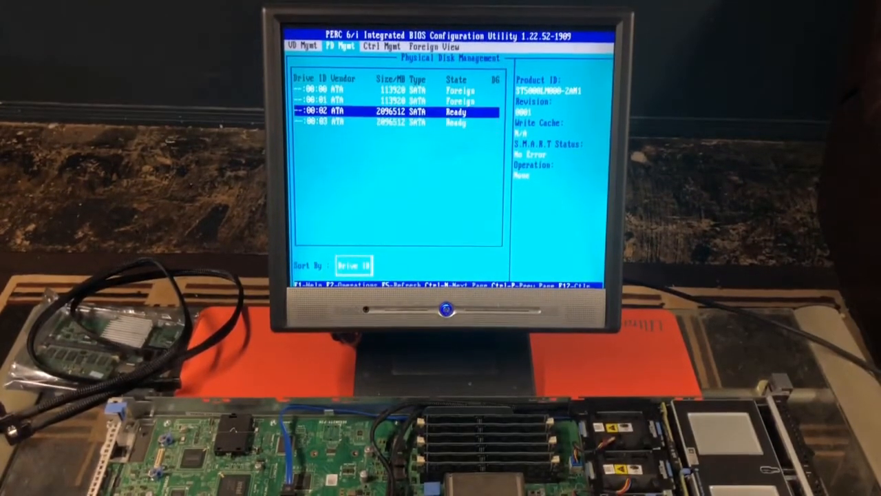
- Move down the physical disk list to inspect the next drive's details
key(Down)
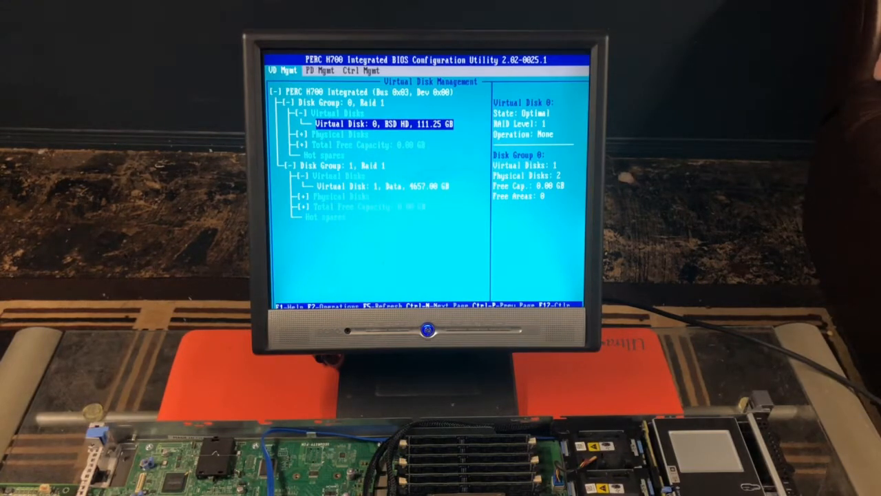
- Switch from Virtual Disk Management to the PD Mgmt physical disk page
click(319, 70)
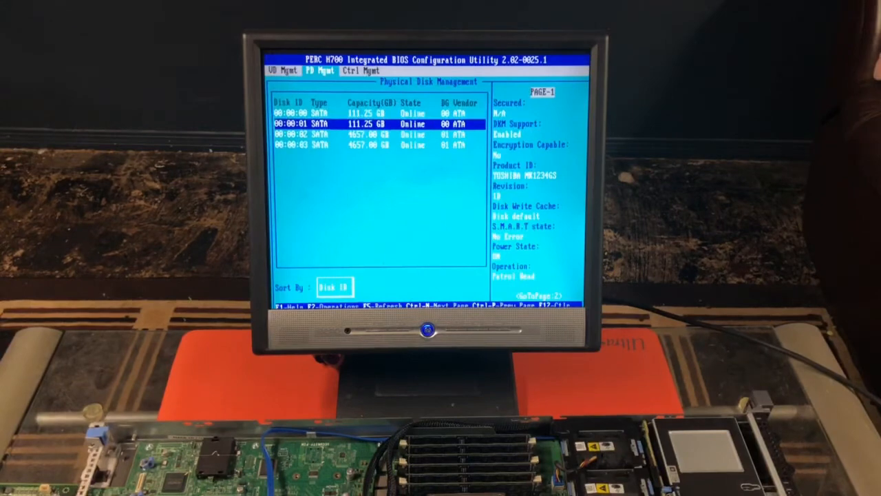
key(Up)
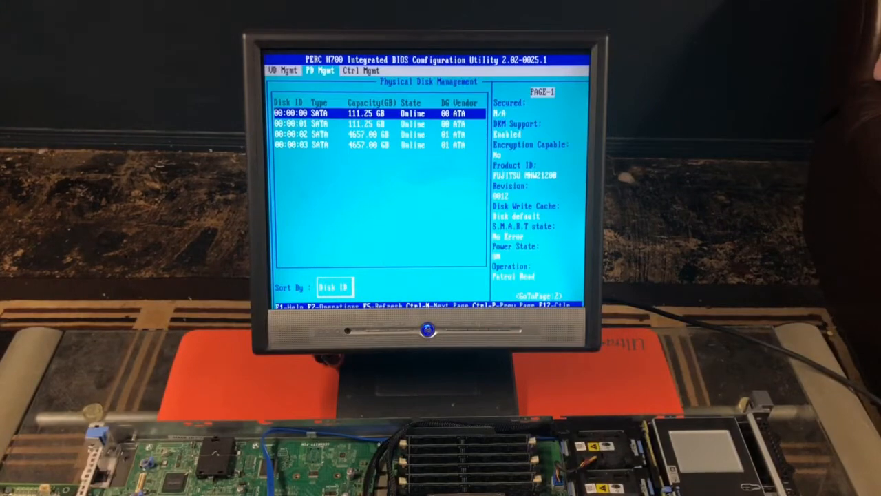
key(Down)
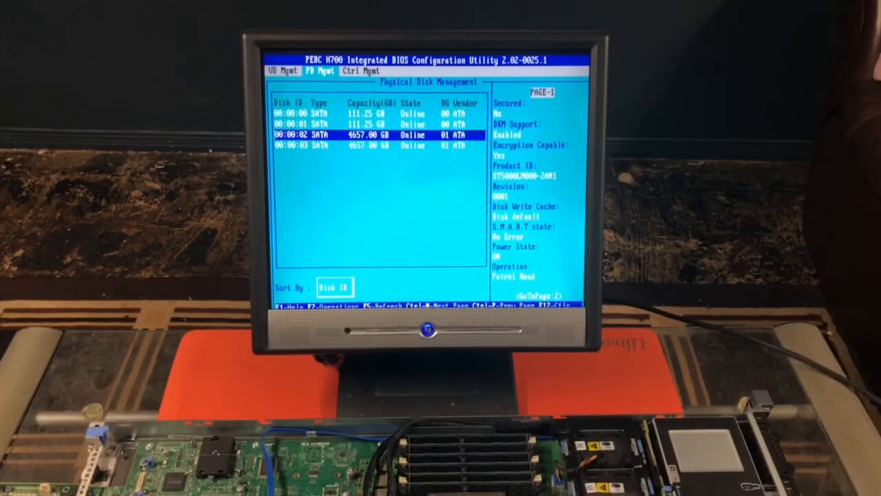
key(Down)
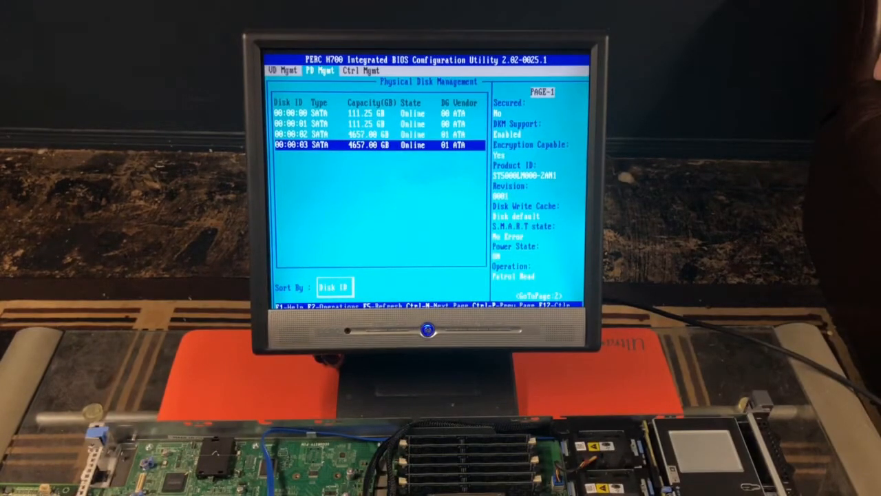